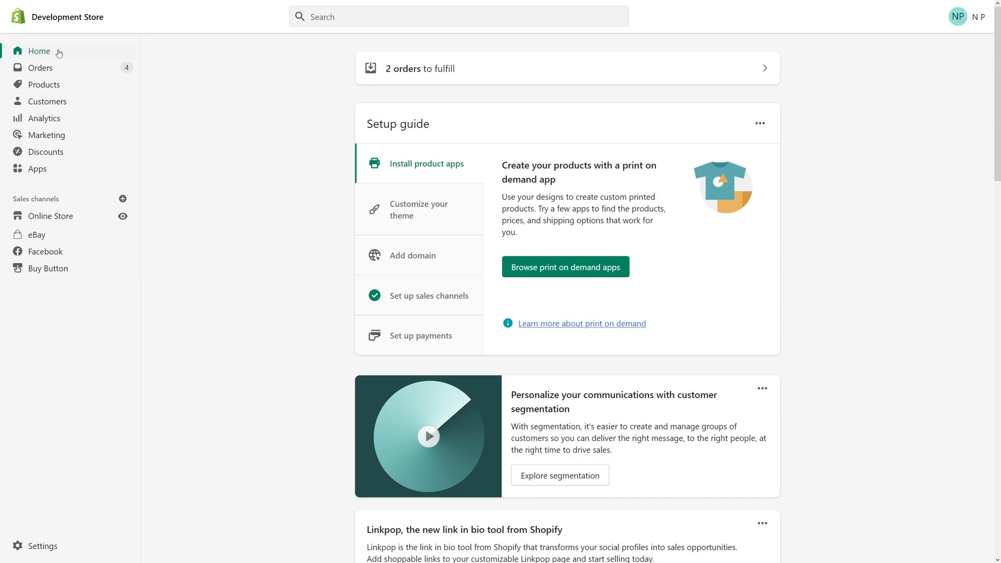
mouse_move(166, 73)
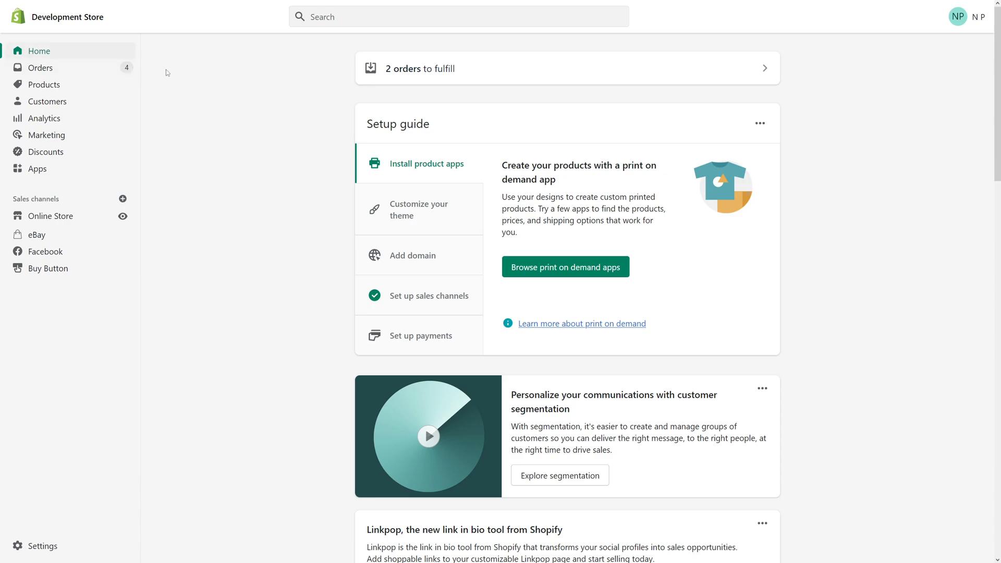
mouse_move(177, 55)
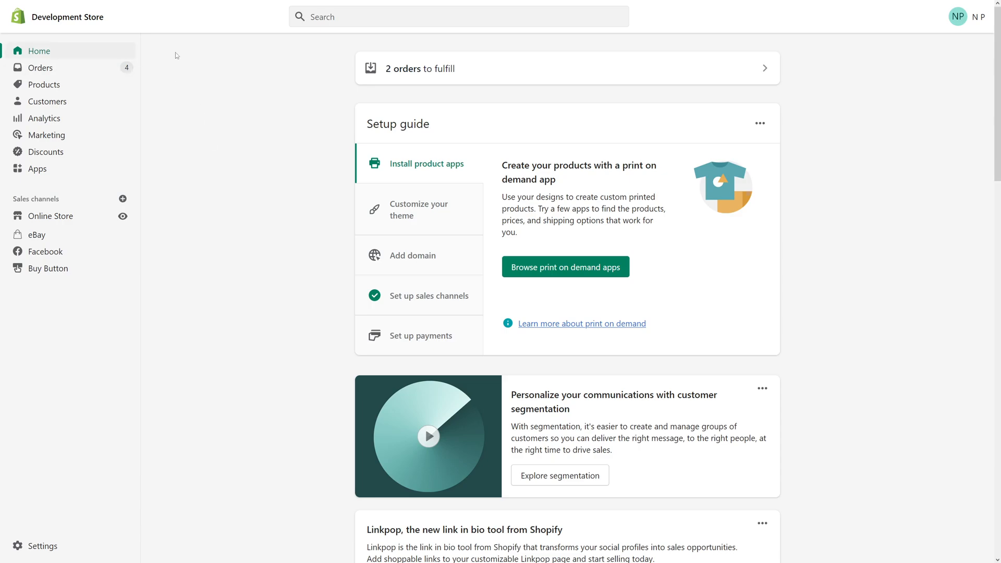
mouse_move(43, 546)
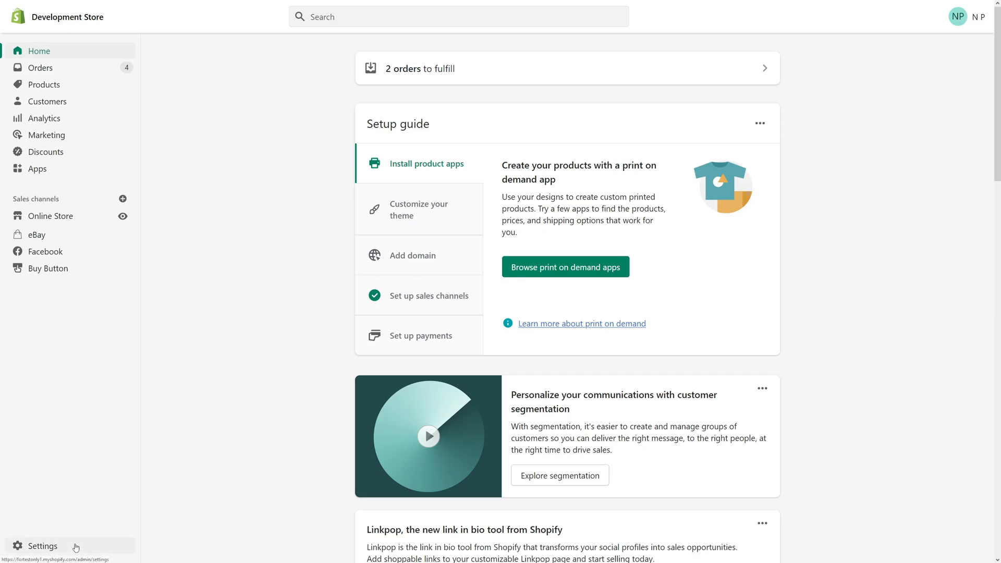
Navigate from Settings to Payments and into the Shopify Payments management page.
click(44, 546)
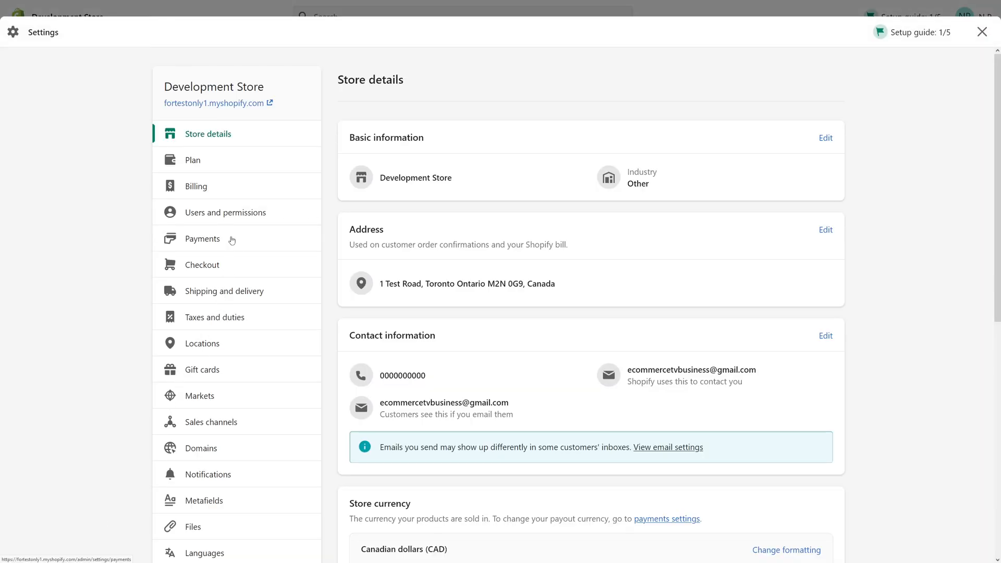
click(201, 238)
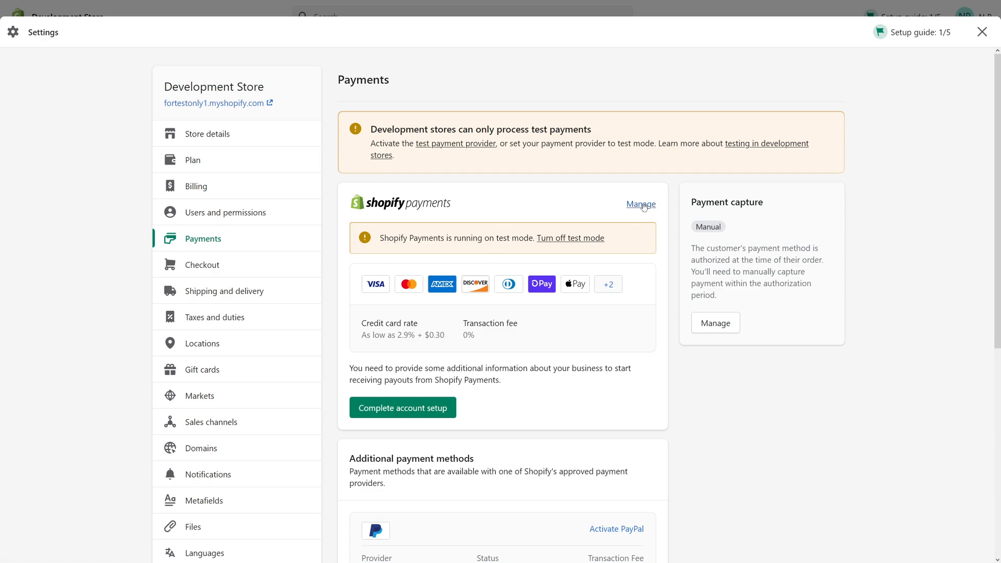
click(640, 205)
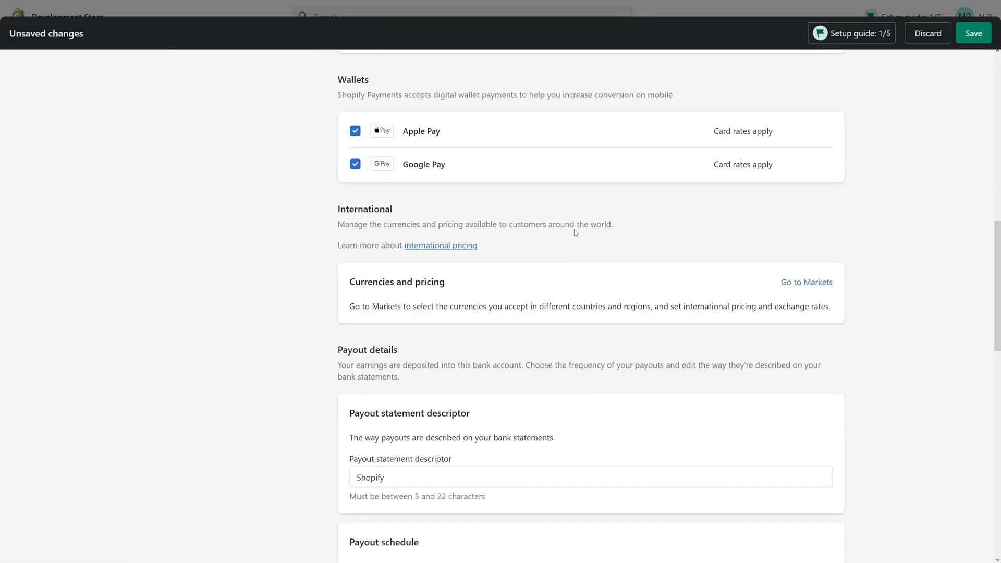
Set the payout schedule to Every month on day 1, leaving the change unsaved.
scroll(down, 3)
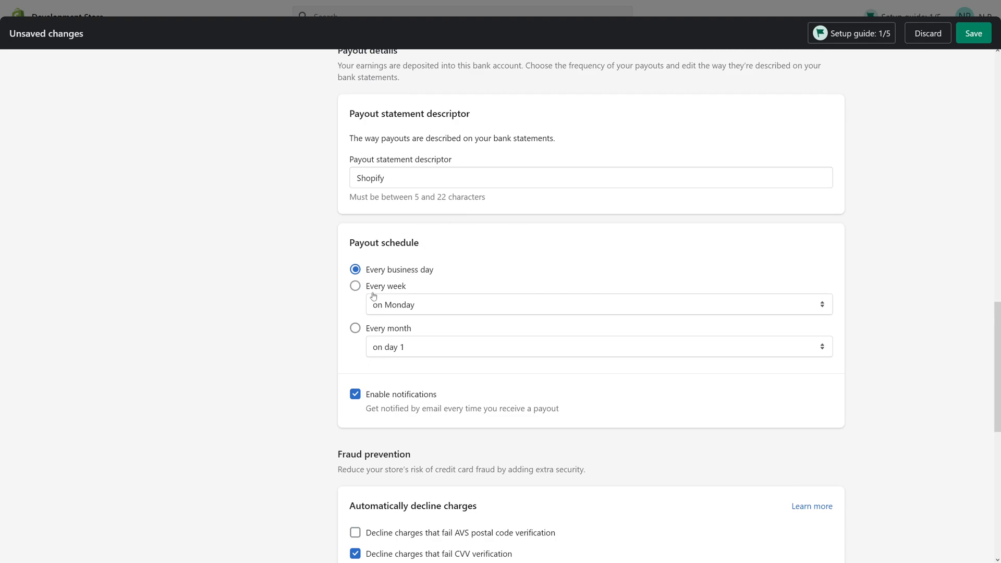
click(598, 305)
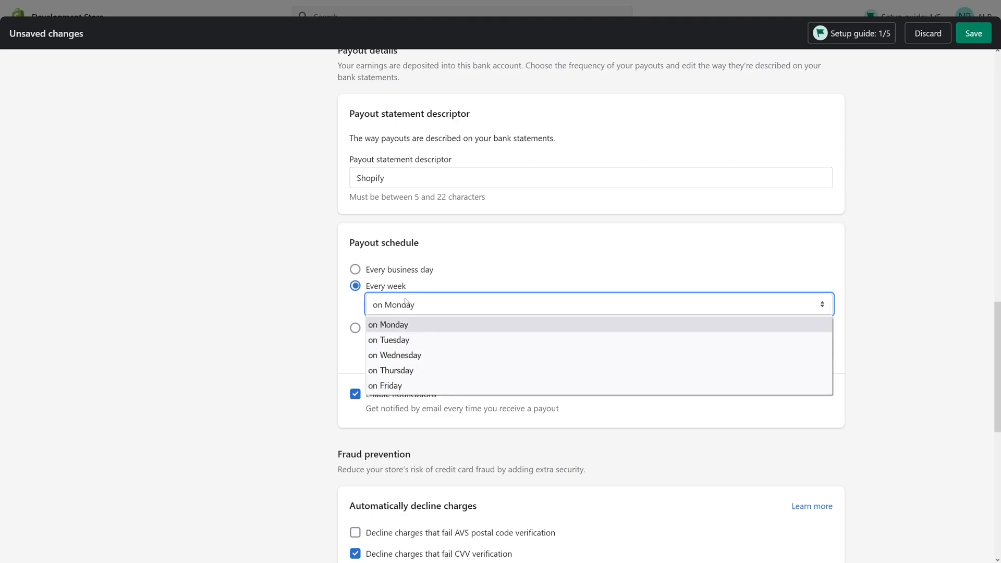
click(356, 328)
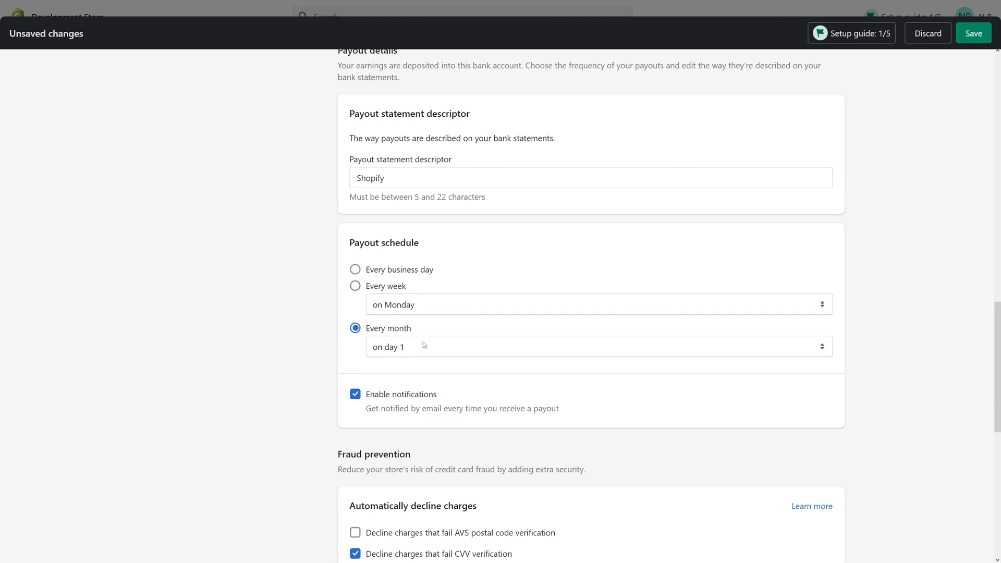
click(599, 346)
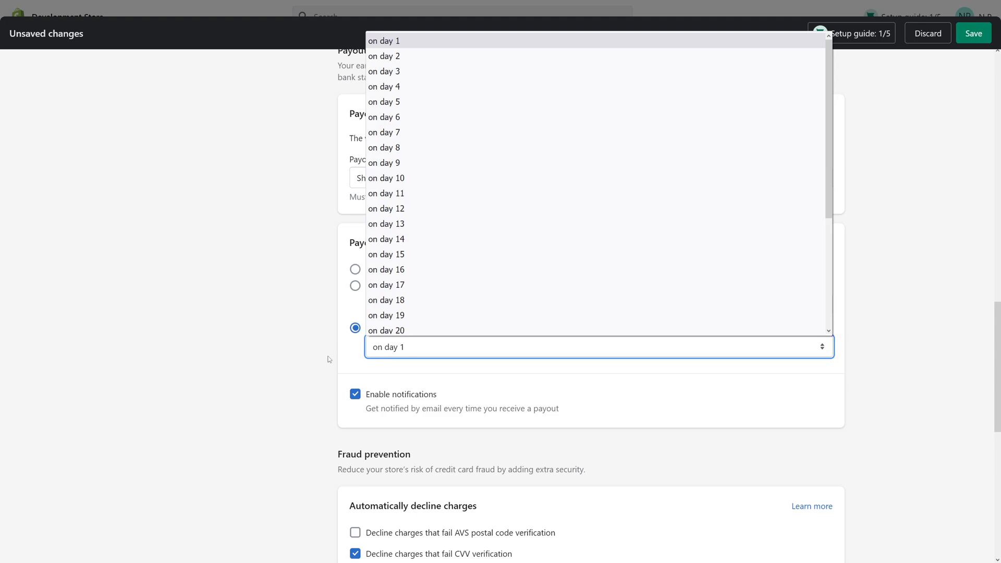
click(386, 40)
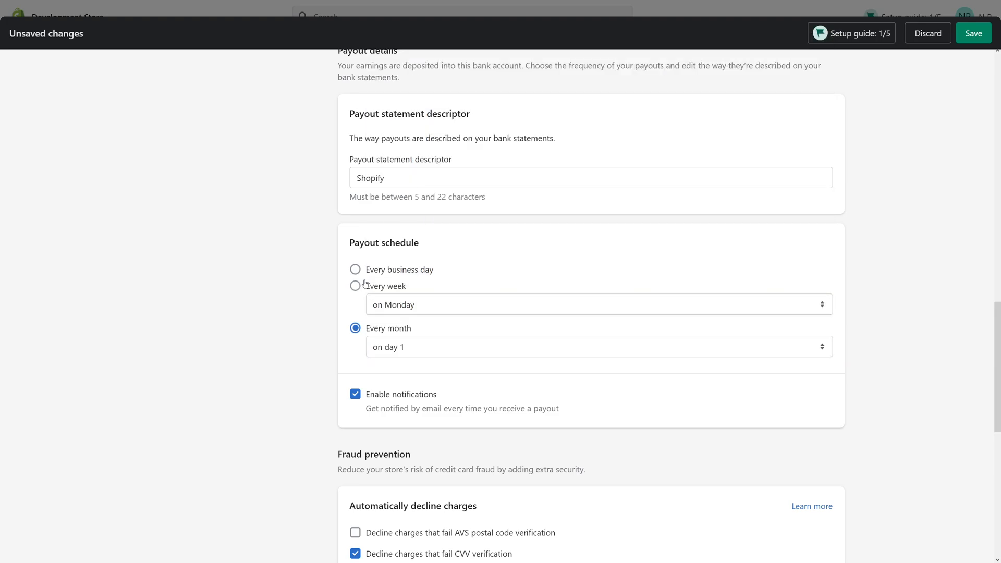